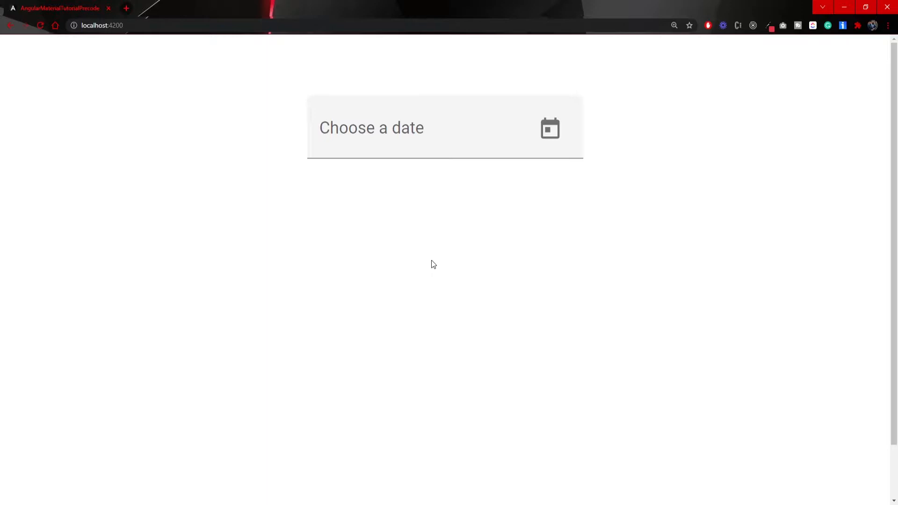
Pick November 2, 2021 from the calendar so the date field shows 11/2/2021.
click(549, 128)
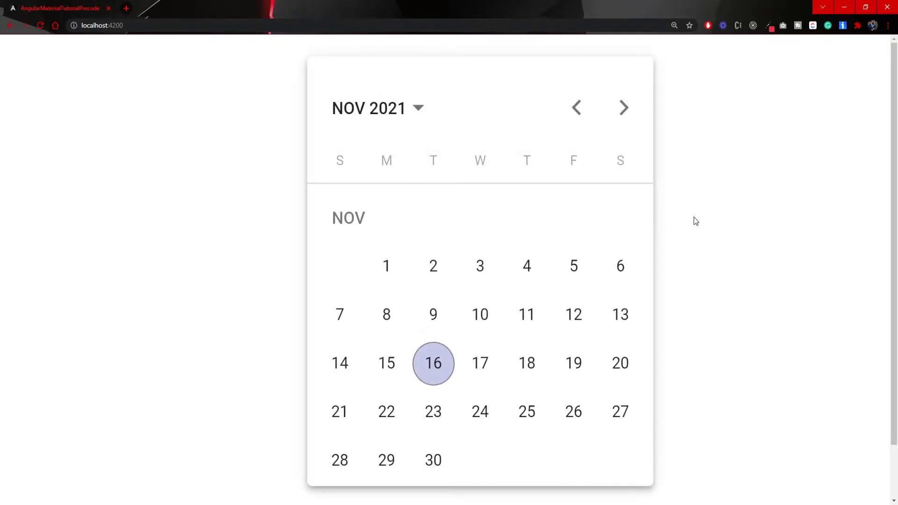
click(433, 266)
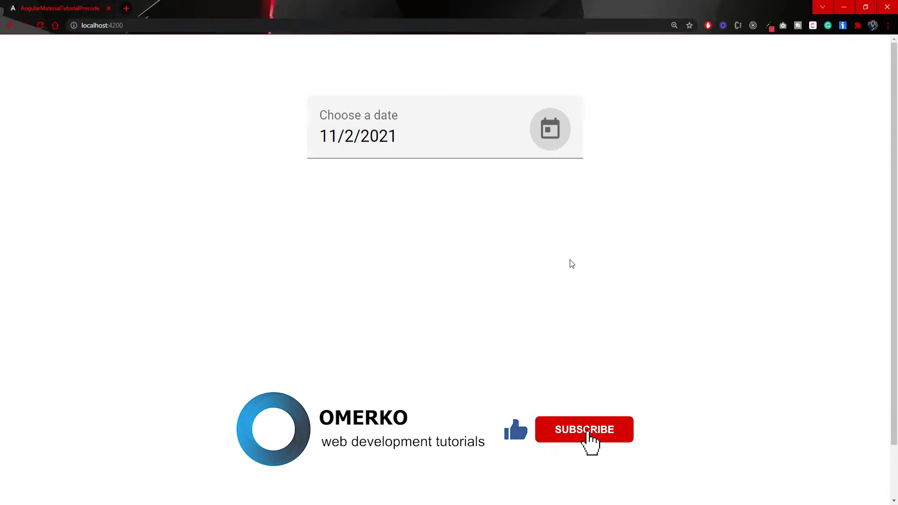
click(583, 429)
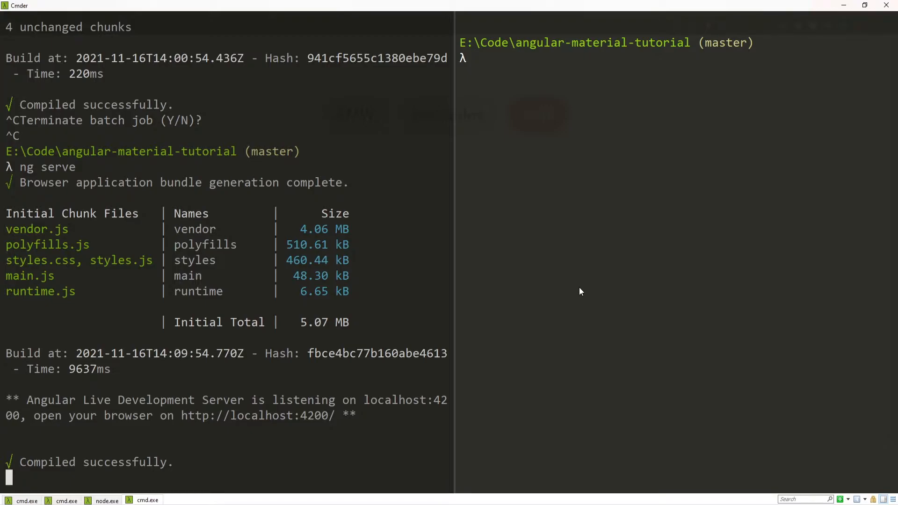
Run 'ng g c components/datepicker' in Cmder to generate the datepicker component.
text(ng g)
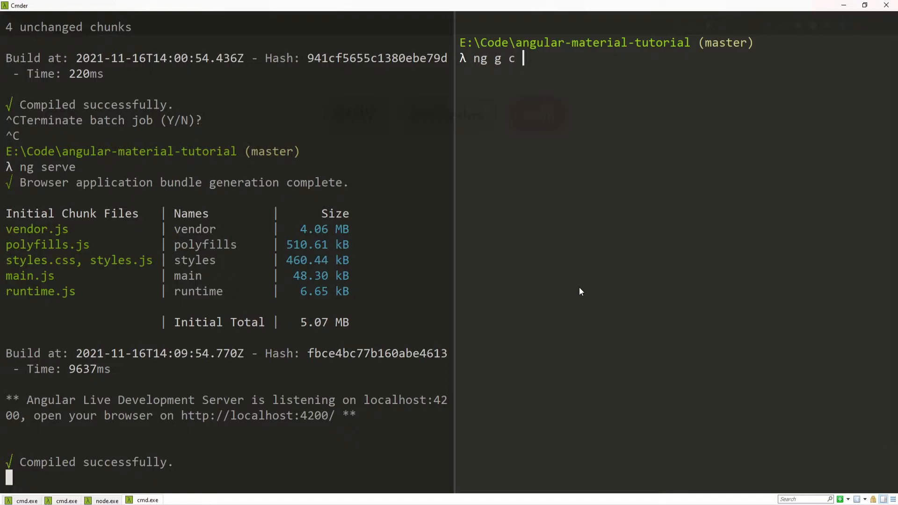
text(comp)
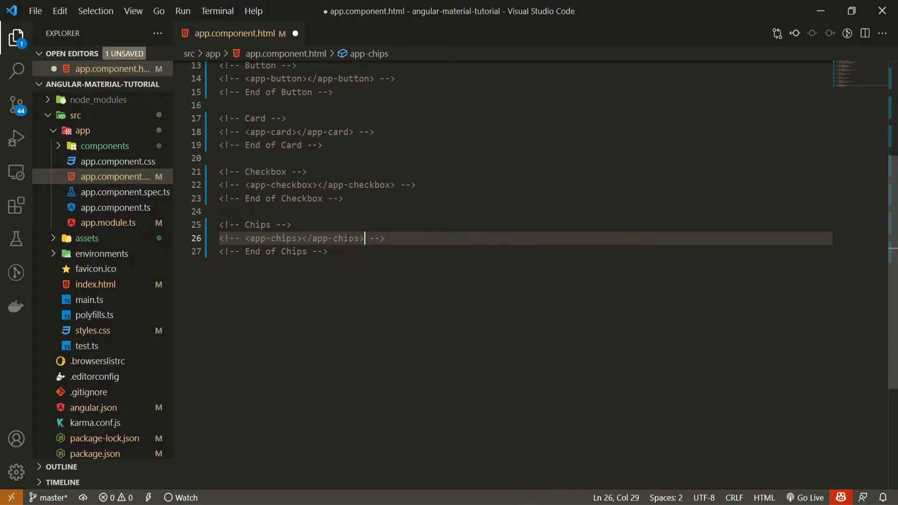
Add a Datepicker comment block wrapping <app-datepicker></app-datepicker> in app.component.html and save.
key(ctrl+s)
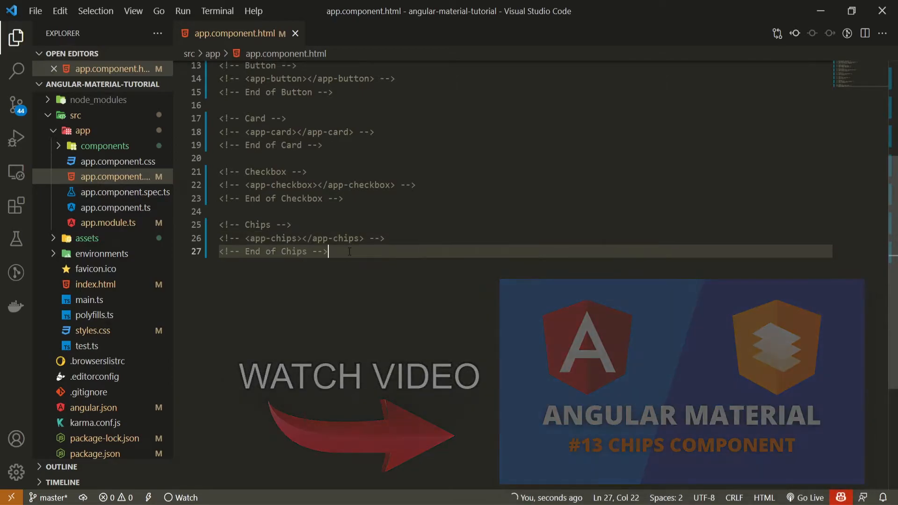
text(<!--  -->)
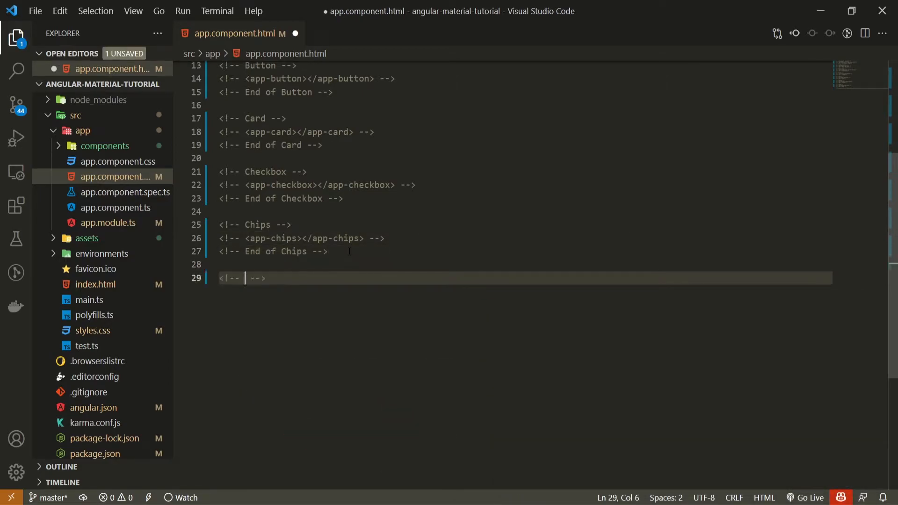
text(Datepicker)
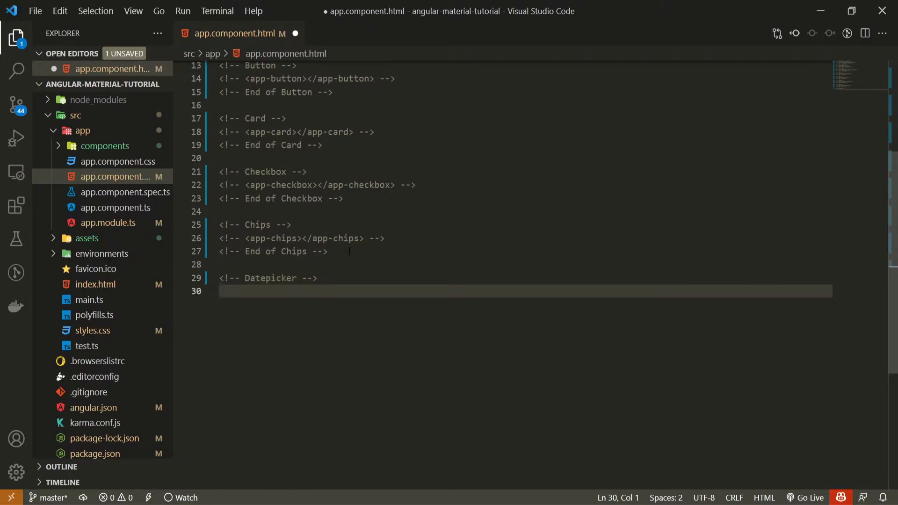
text(app-datepicker></app-datepicker>)
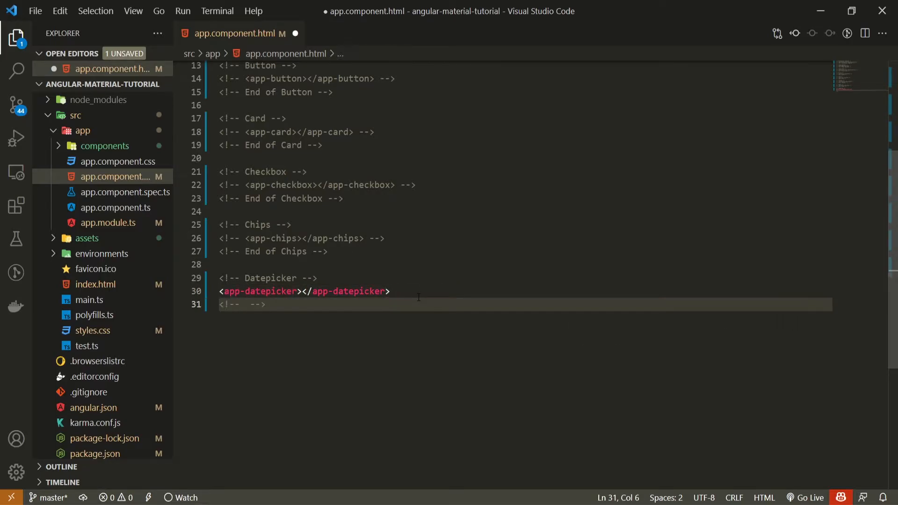
text(End of Datepic)
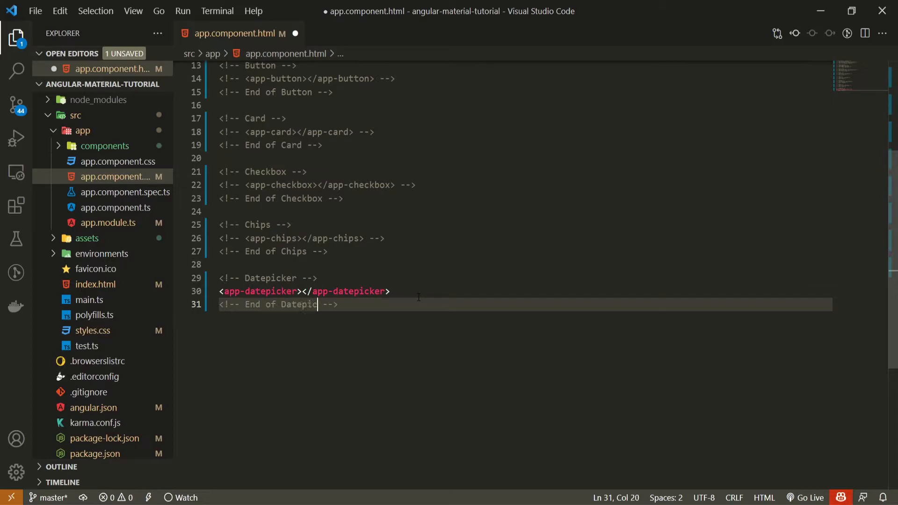
key(ctrl+s)
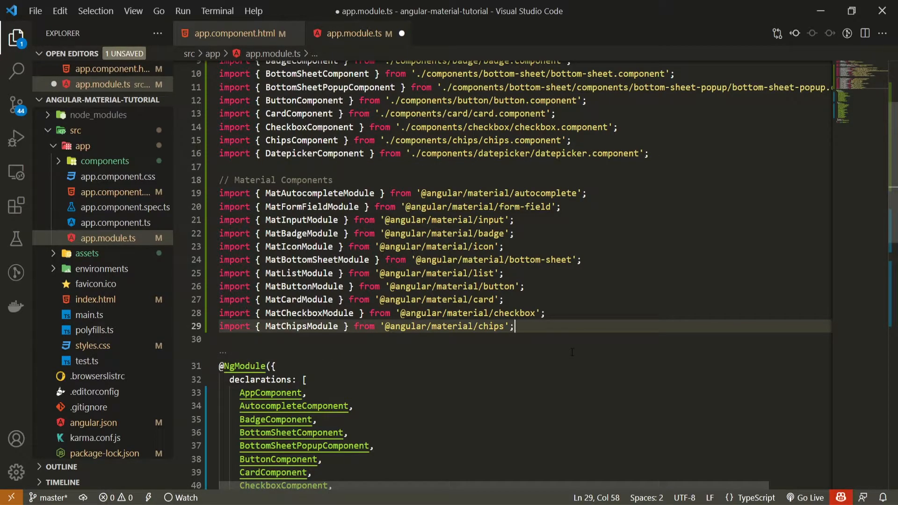
text(import { MatDatepicke)
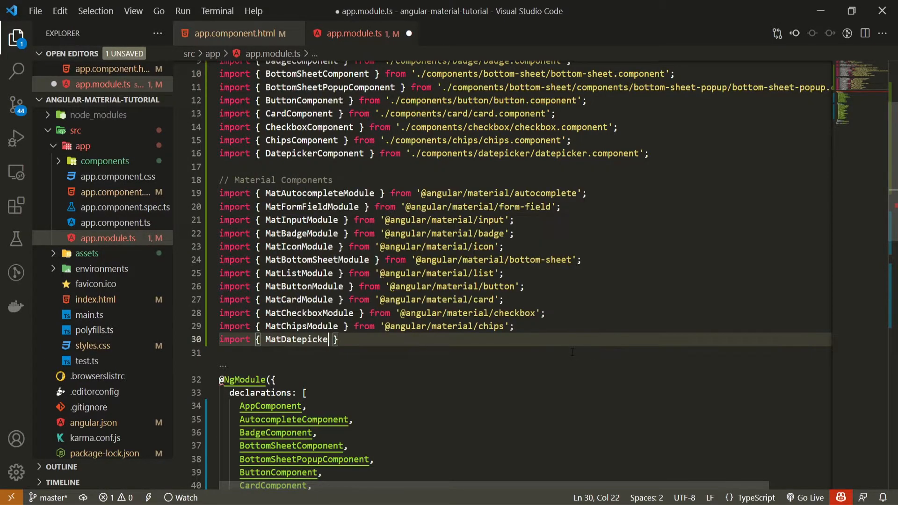
text(rMocule)
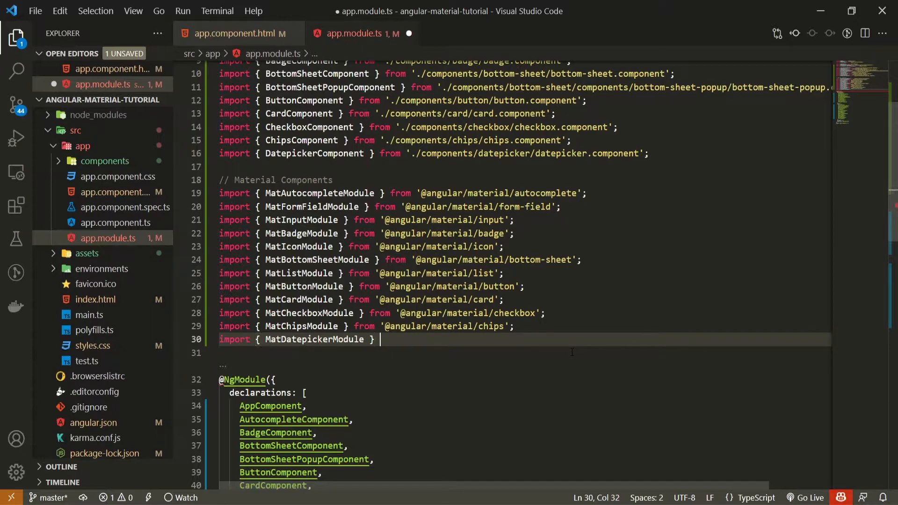
text(from '@angular/materia)
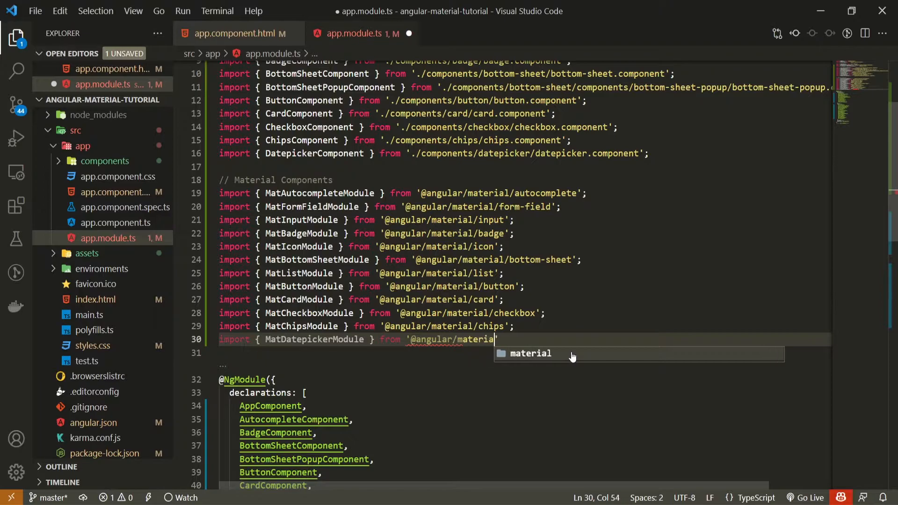
text(/datepicker)
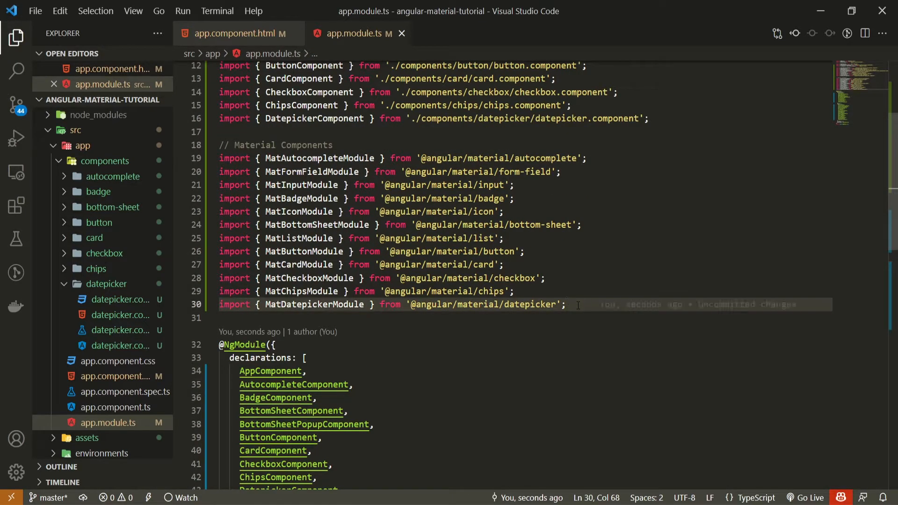
Import MatNativeDateModule and register both modules in the NgModule imports array.
text(imo)
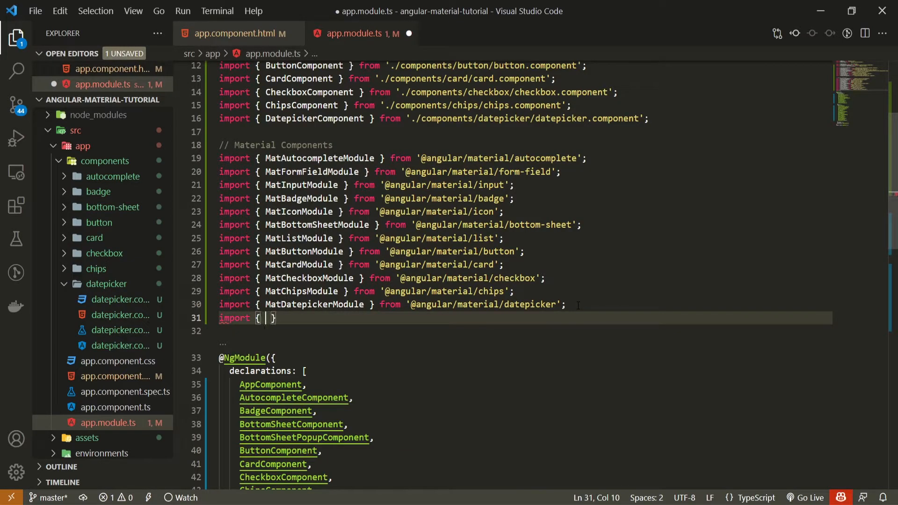
text(MatNativeDateModule)
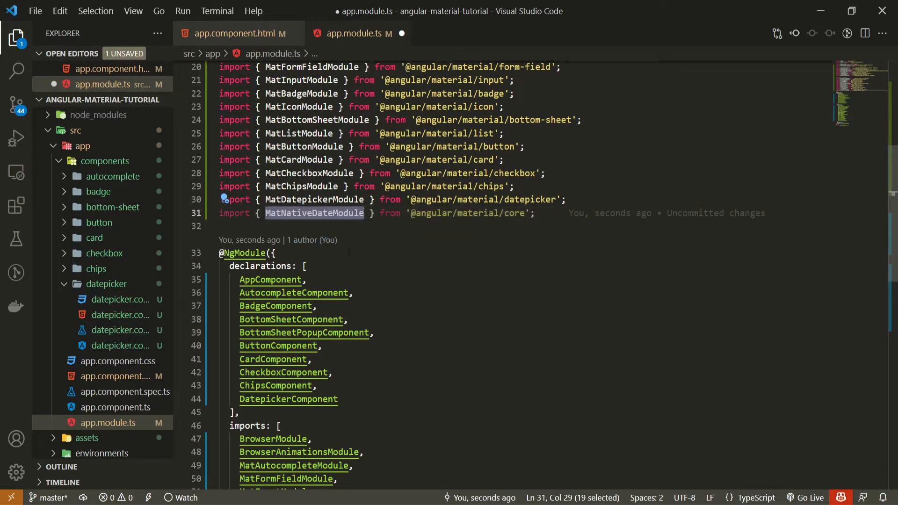
scroll(down, 3)
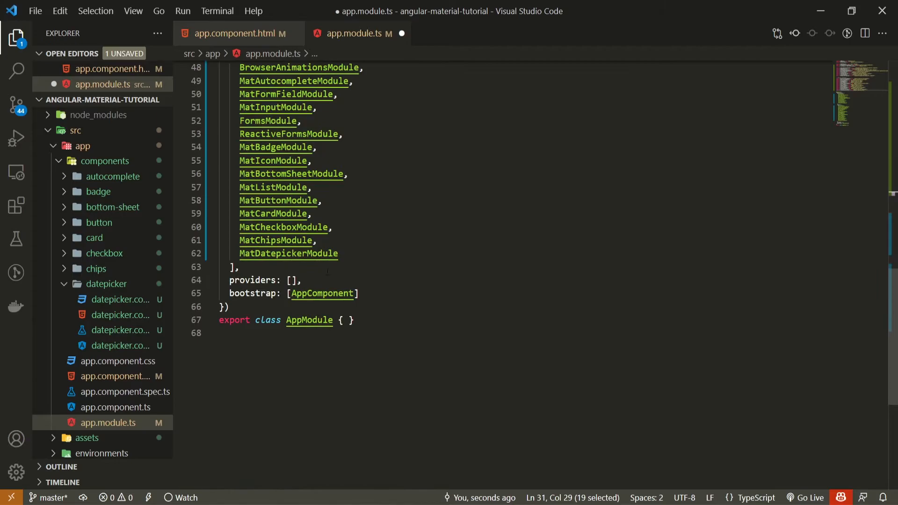
text(MatNativeDateModule)
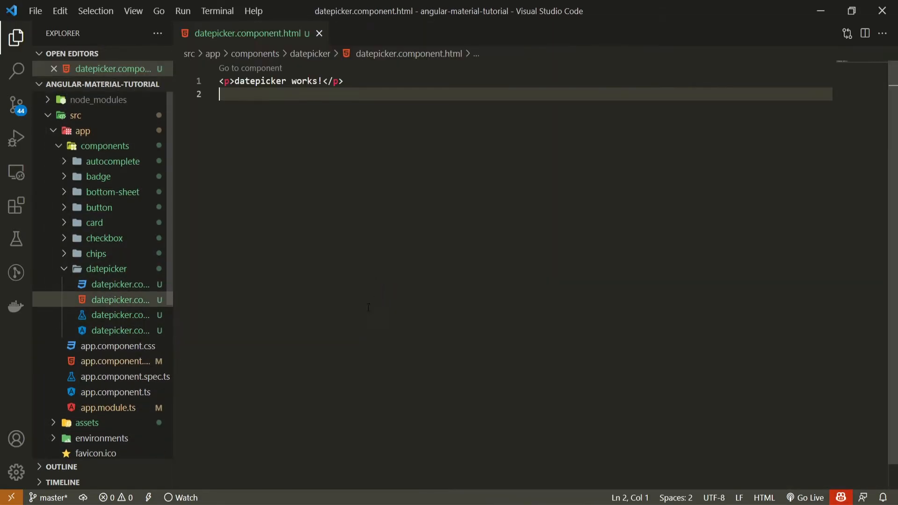
mouse_move(372, 242)
text(<div >)
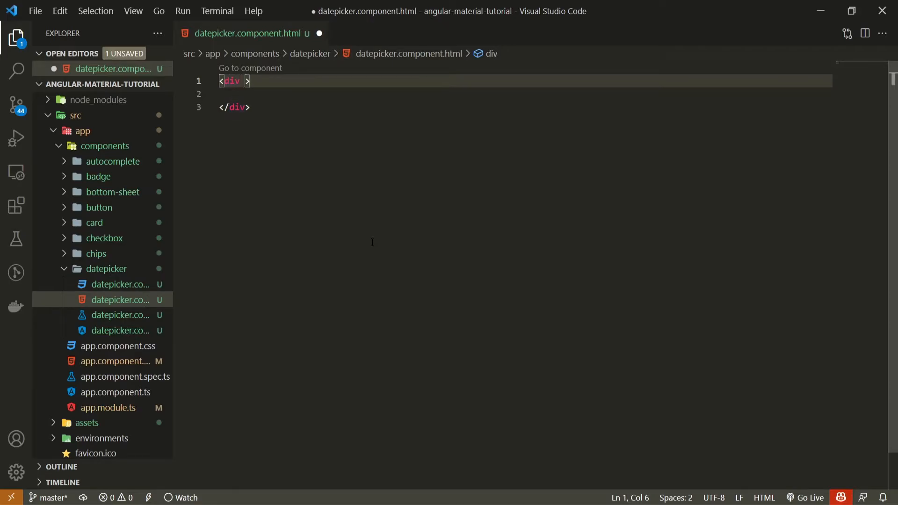
Style the wrapping div with display: flex, justify-content: center and margin-top: 50px.
text(style=")
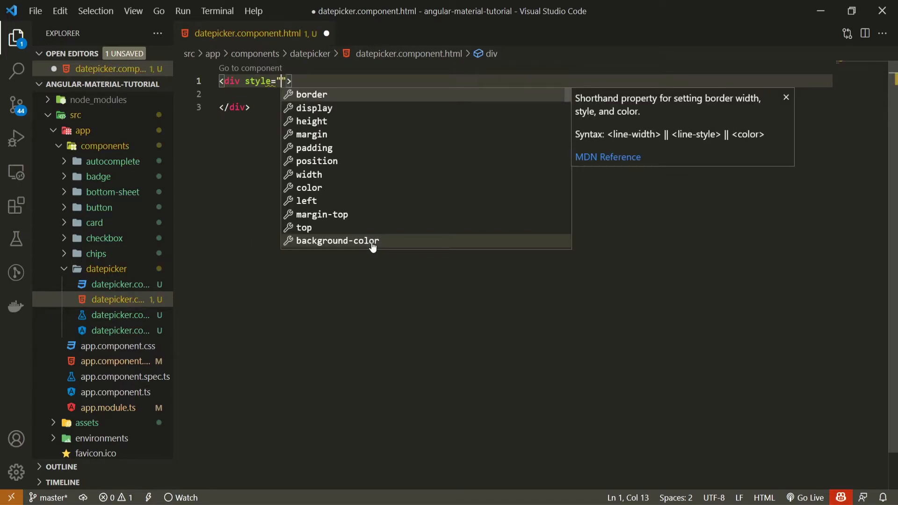
text(display: flex; j)
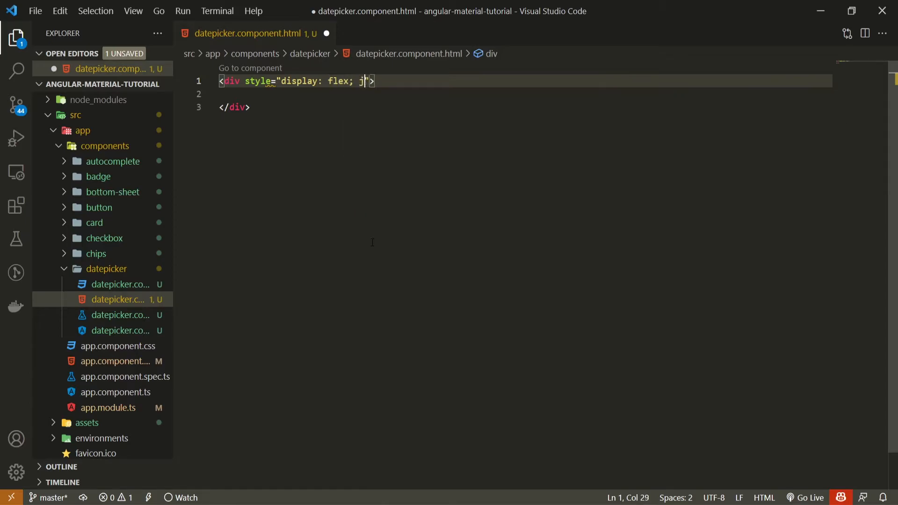
text(ustify-content: center; margin-top: 50px;)
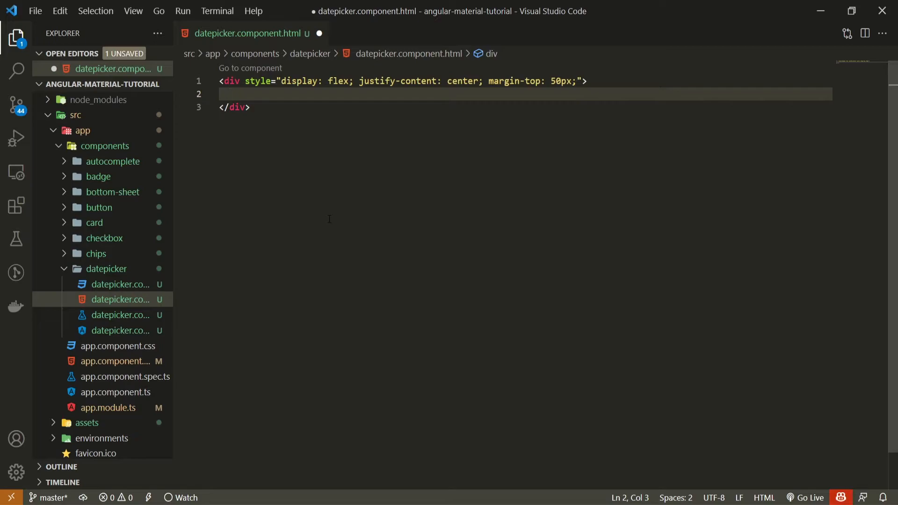
text(mat-form)
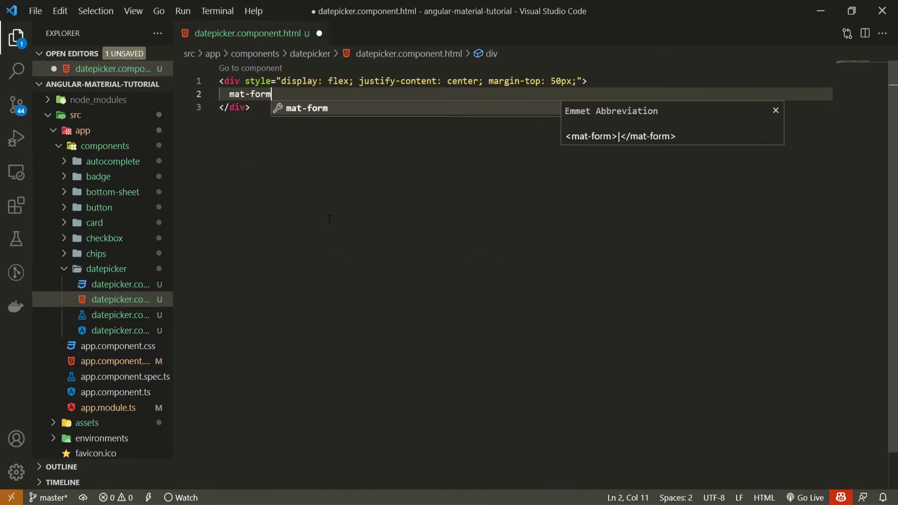
Add a fill-appearance mat-form-field with a 'Choose a Date' mat-label.
text(-field ></mat-form-field>)
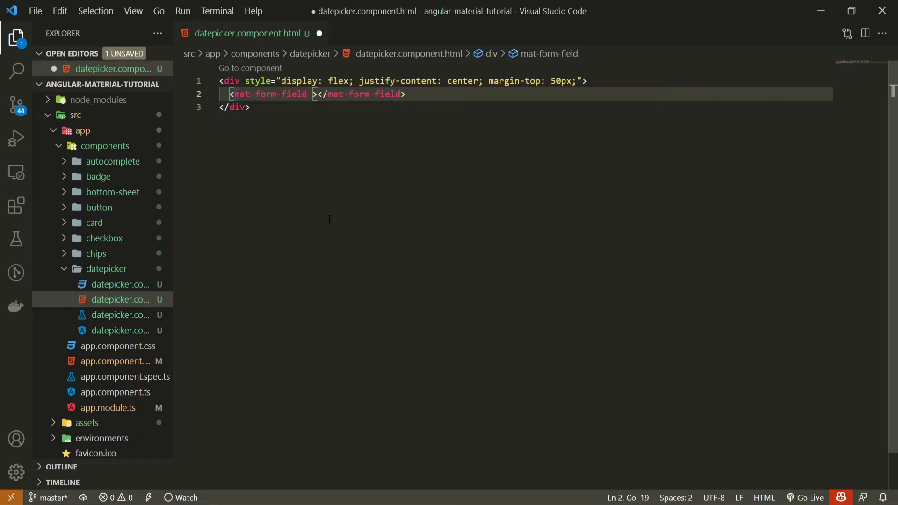
text(appearance="fill)
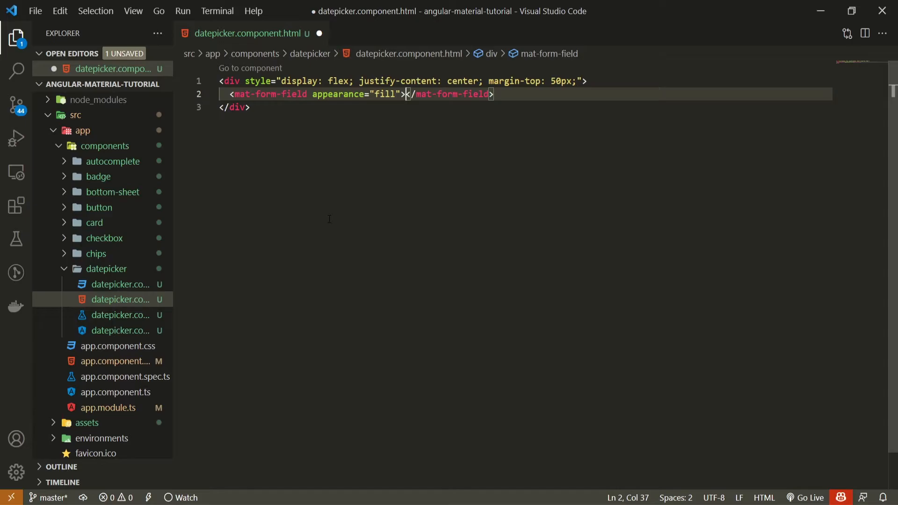
key(Enter)
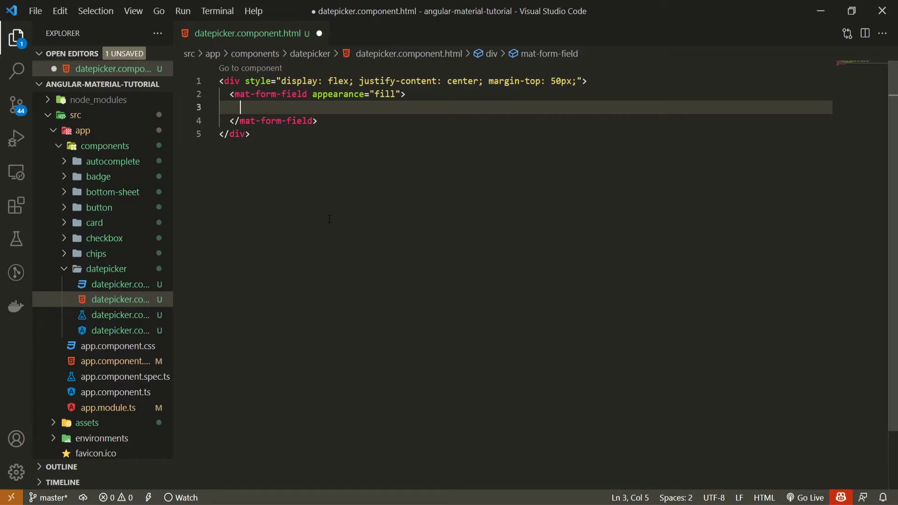
text(mat-label></mat-label>)
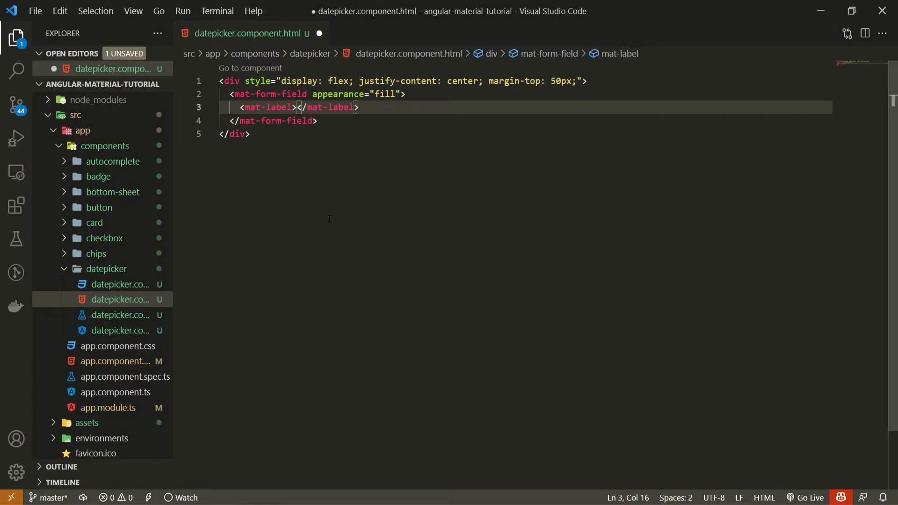
text(Choo)
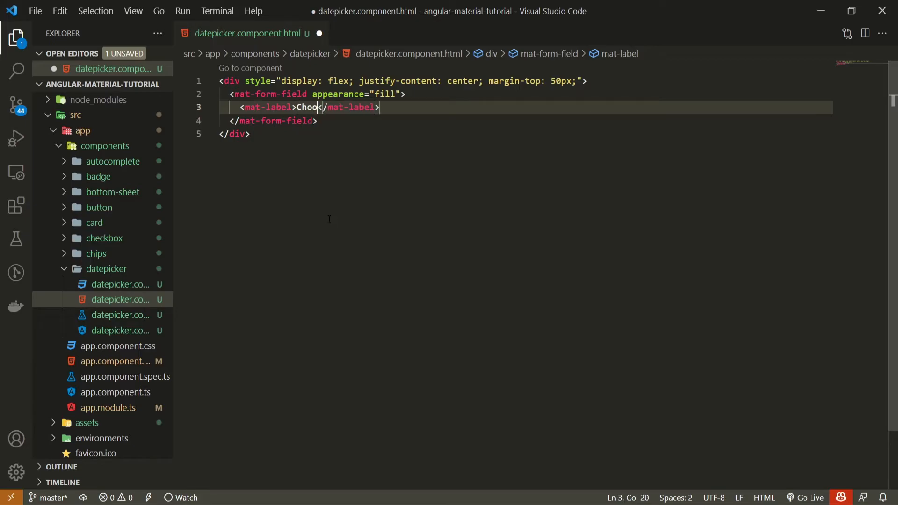
text(se a Date)
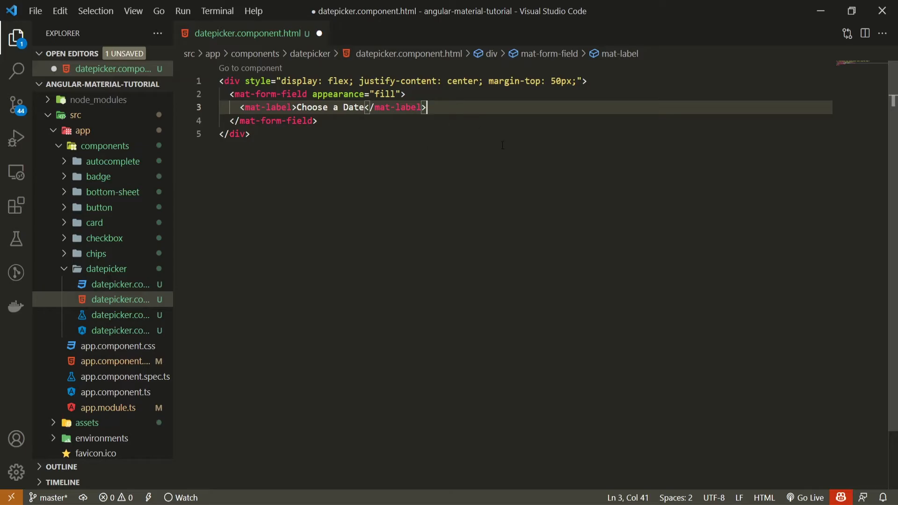
key(Enter)
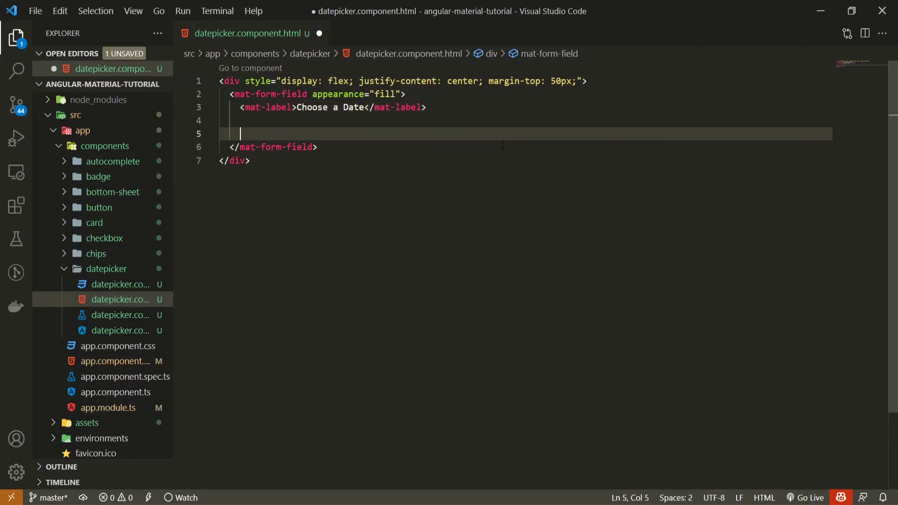
Add a self-closing matInput bound with [matDatepicker]="picker", removing its type attribute.
text(input)
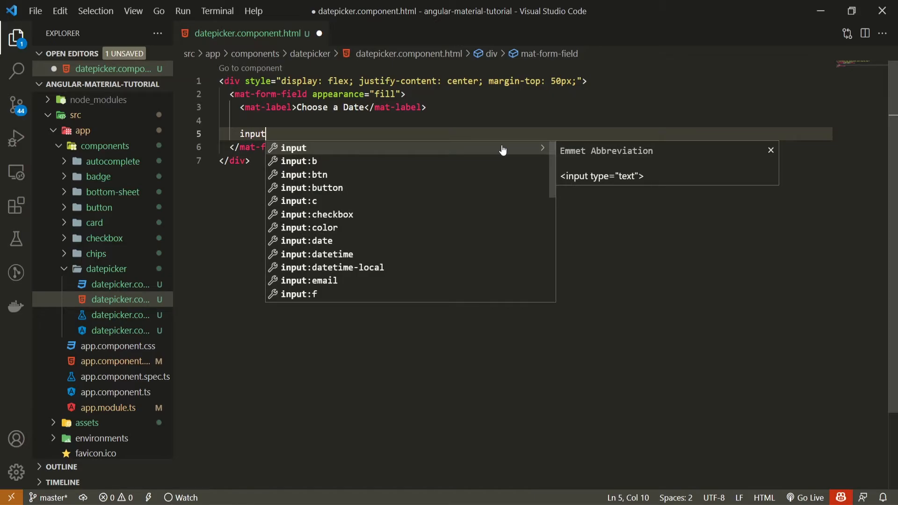
key(Tab)
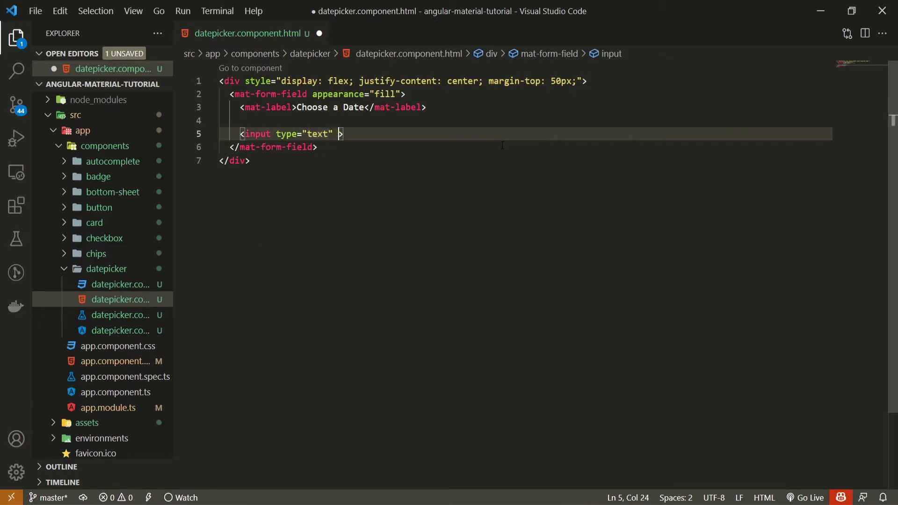
text(/)
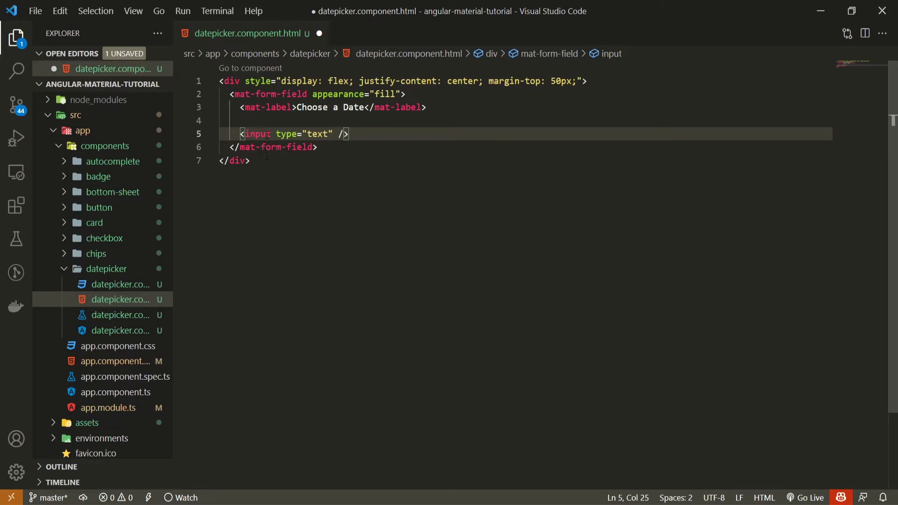
text(matI)
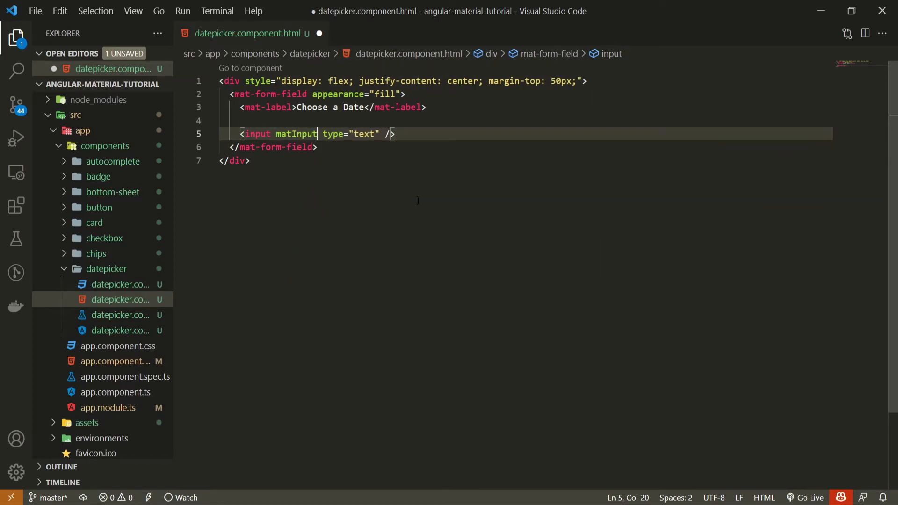
key(ctrl+s)
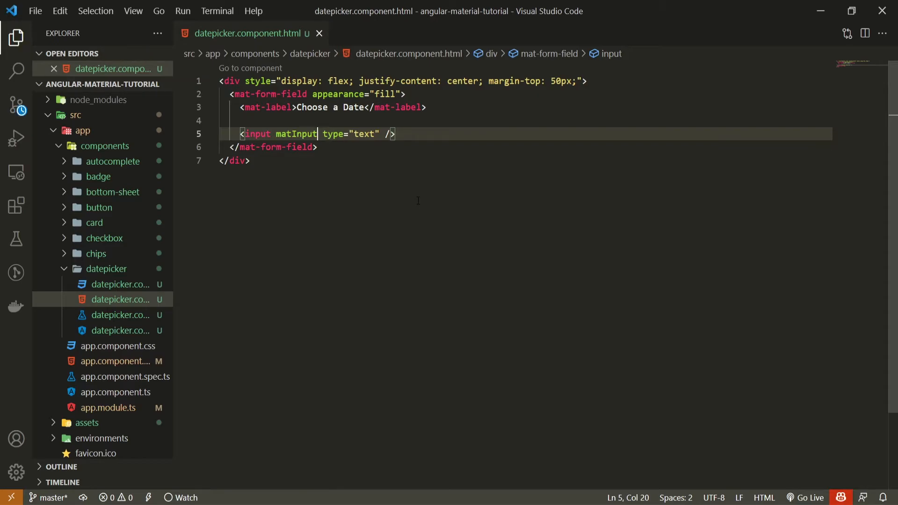
double_click(363, 134)
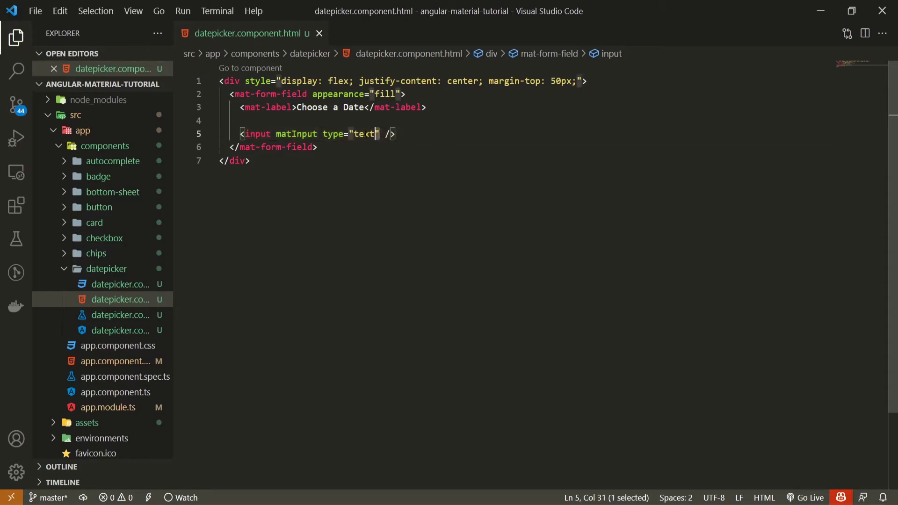
key(Delete)
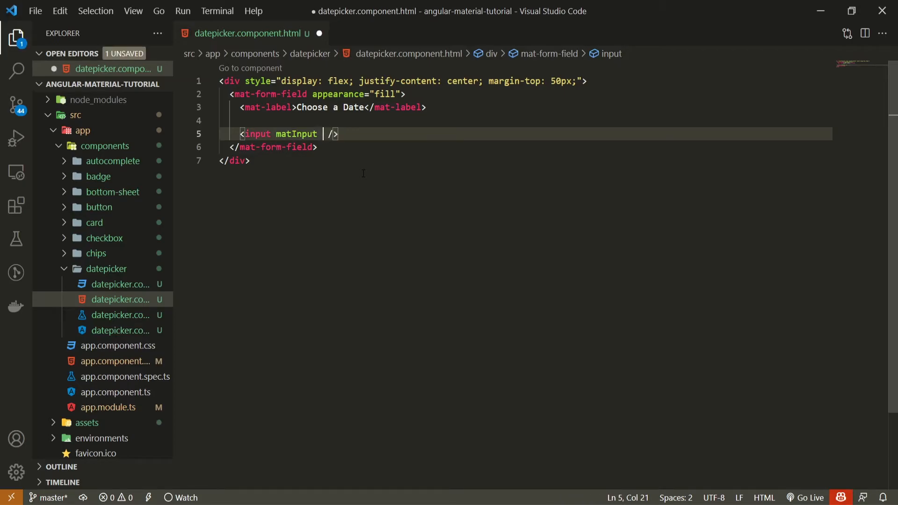
text([])
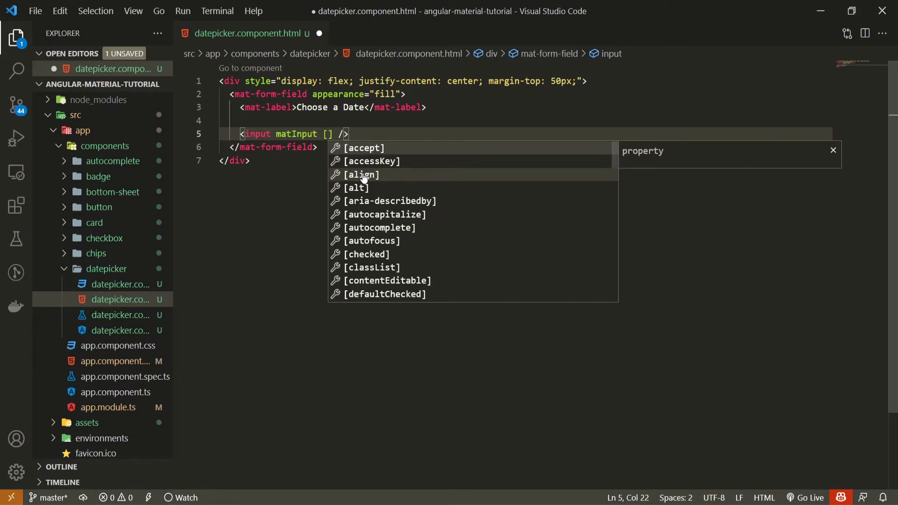
text(matDatepicker)
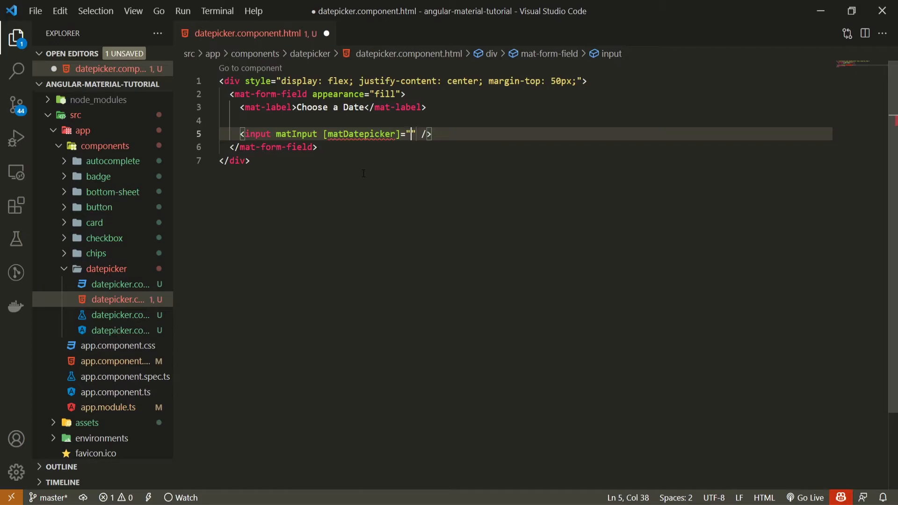
text(pic)
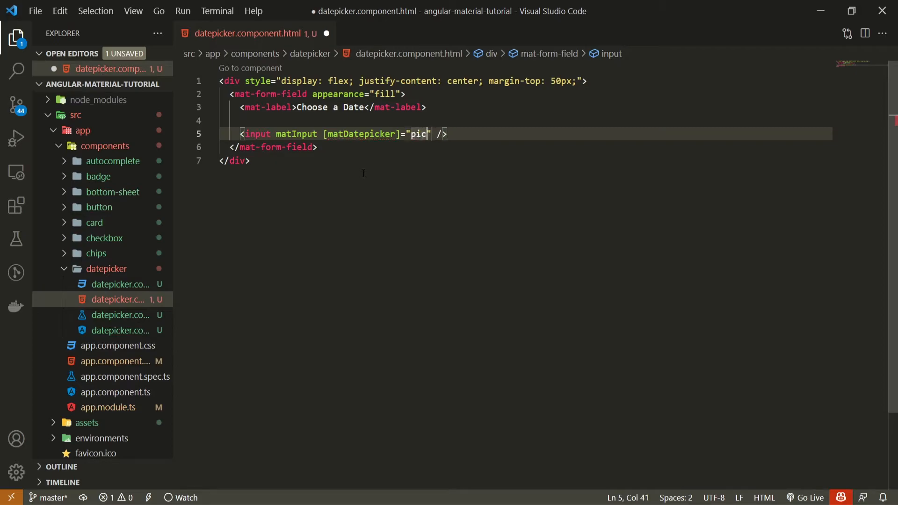
text(ker)
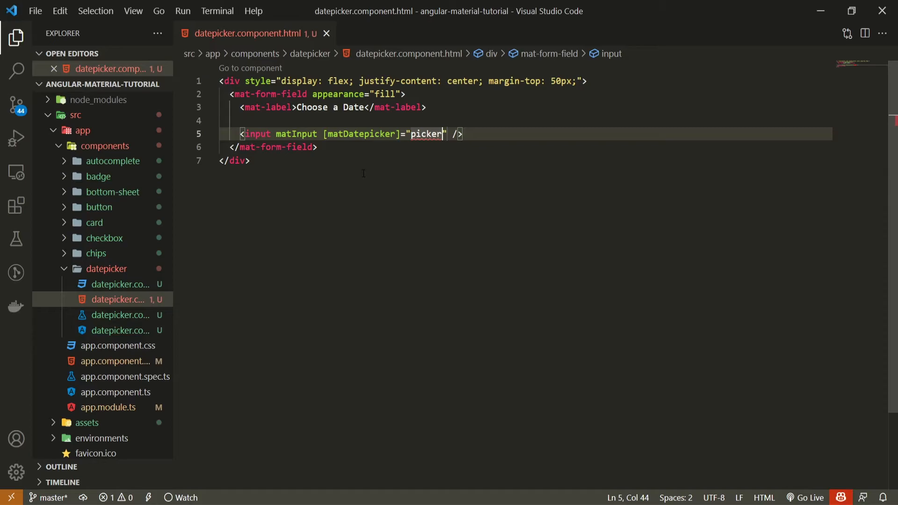
Add <mat-datepicker-toggle matSuffix [for]="picker"> after the date input.
key(Enter)
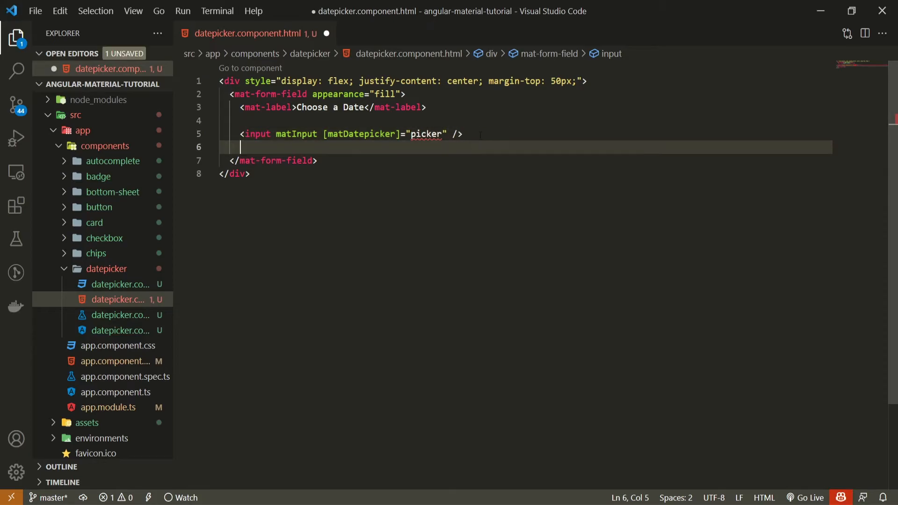
text(mat-)
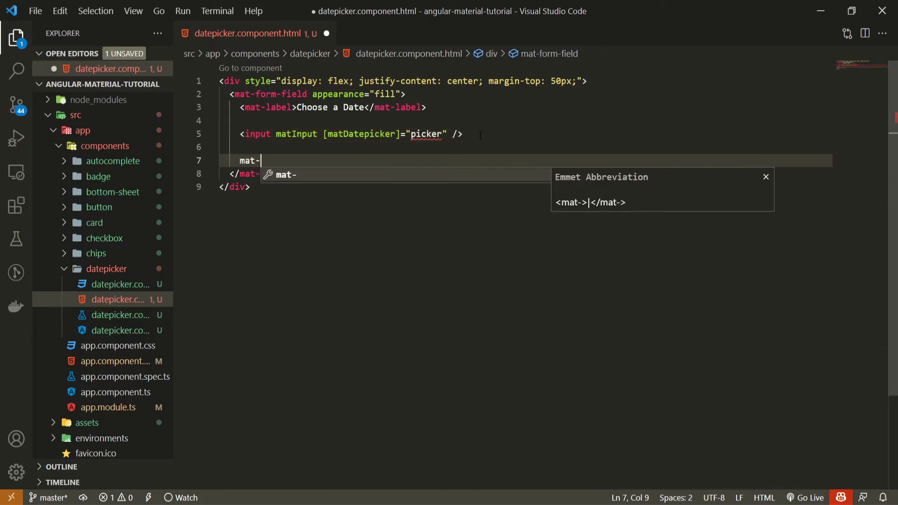
text(datepicker-)
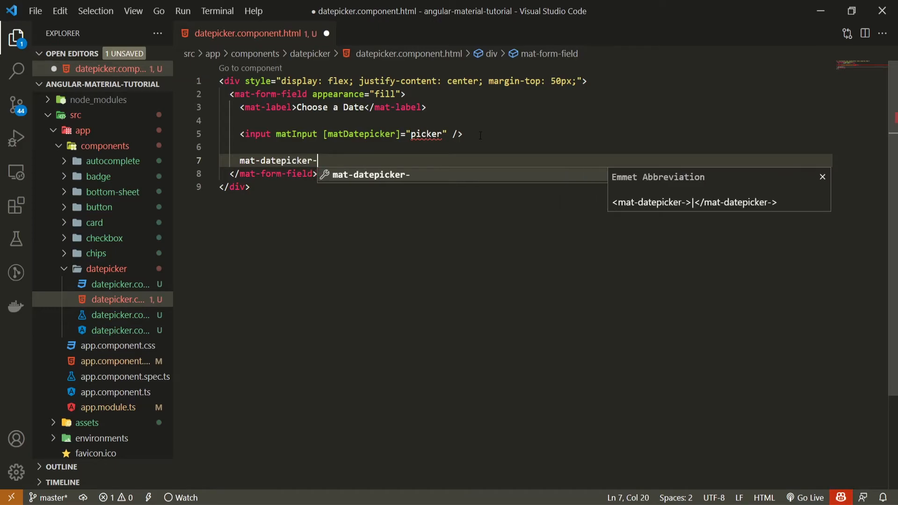
text(toggle></mat-datepicker-toggle>)
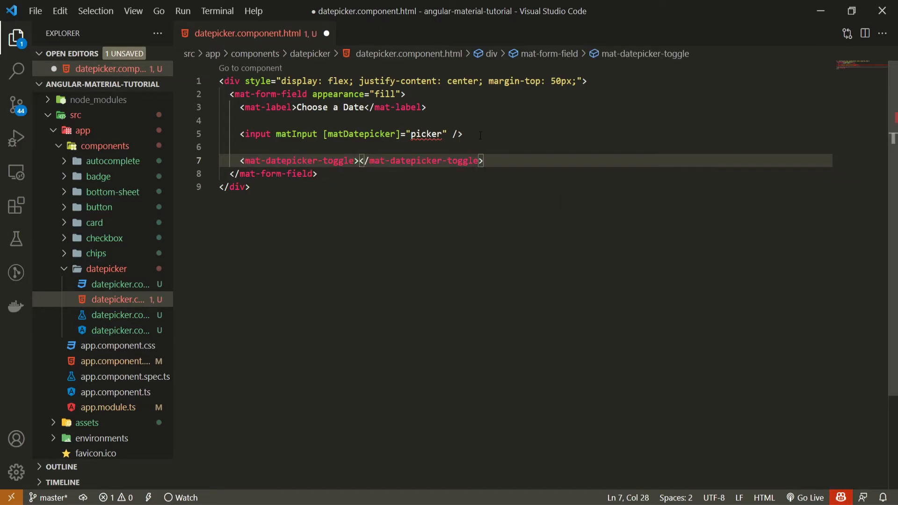
text(m)
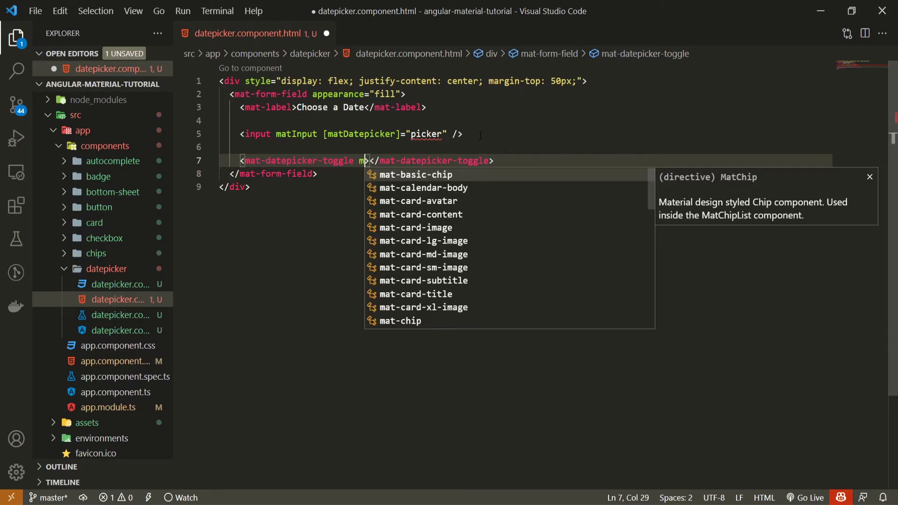
text(atSuffix)
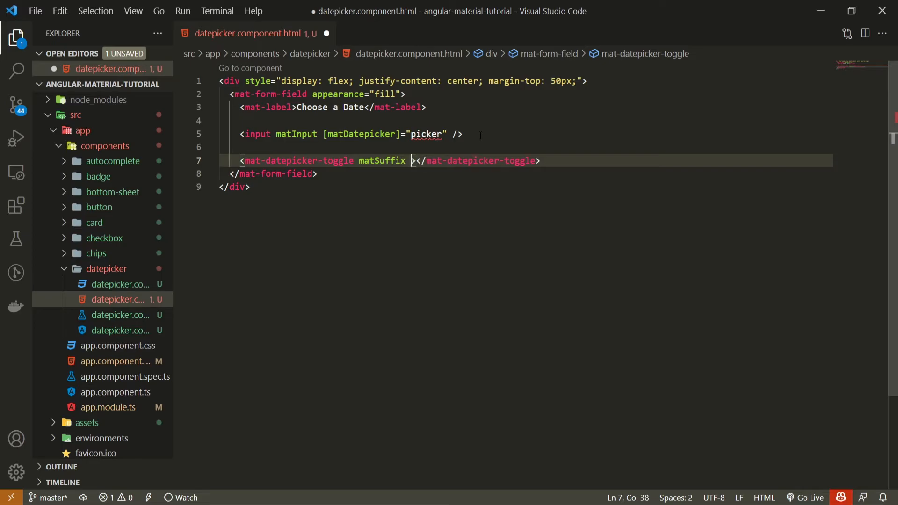
text([for]=")
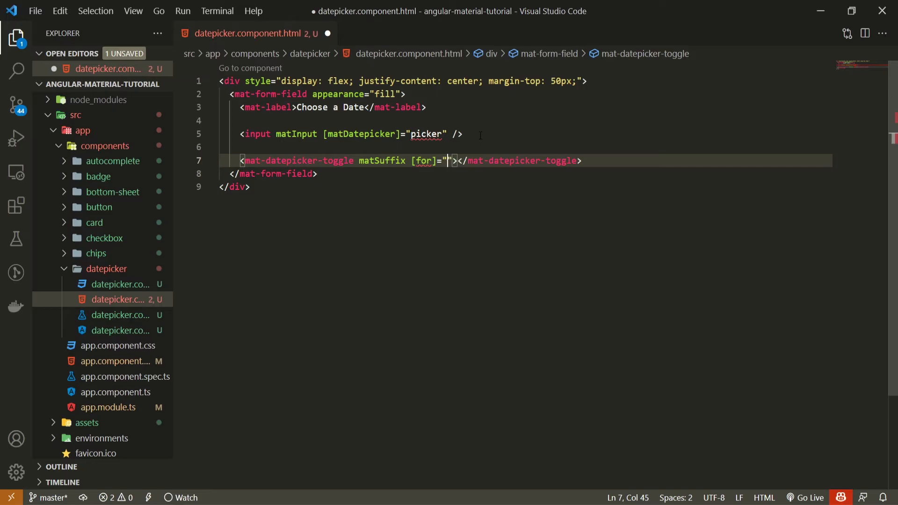
text(picker)
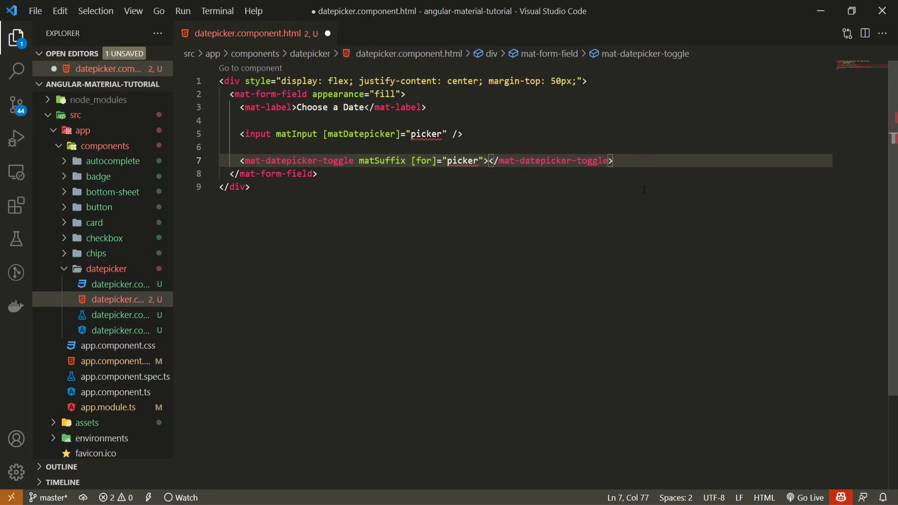
key(Enter)
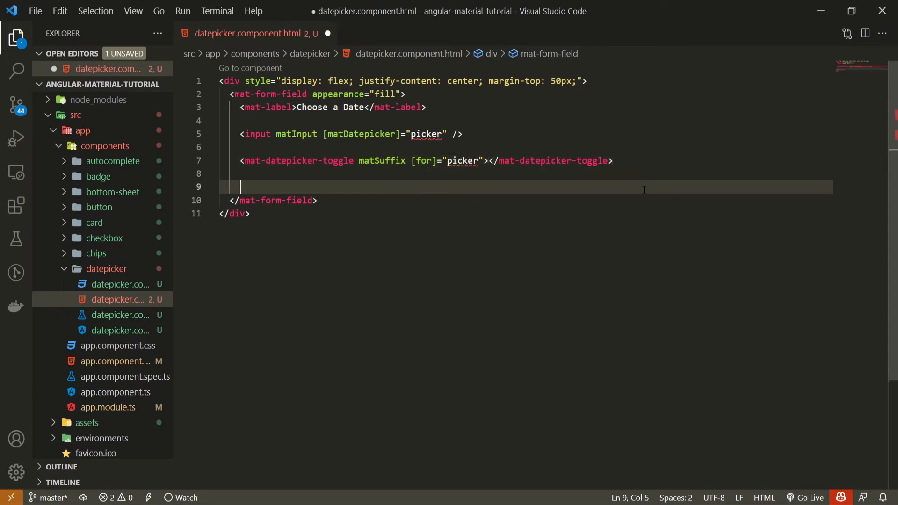
Add <mat-datepicker #picker></mat-datepicker> and save datepicker.component.html.
text(mat-datepicker ></mat-datepicker>)
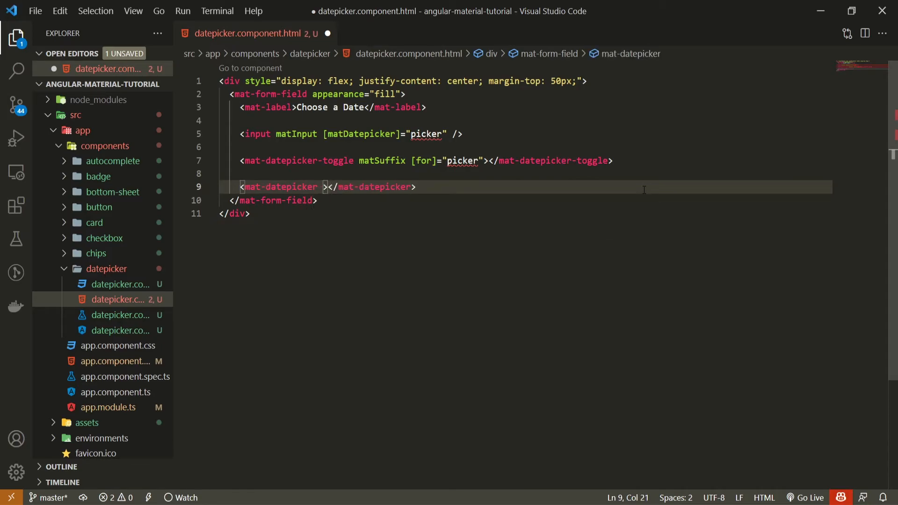
text(#picker)
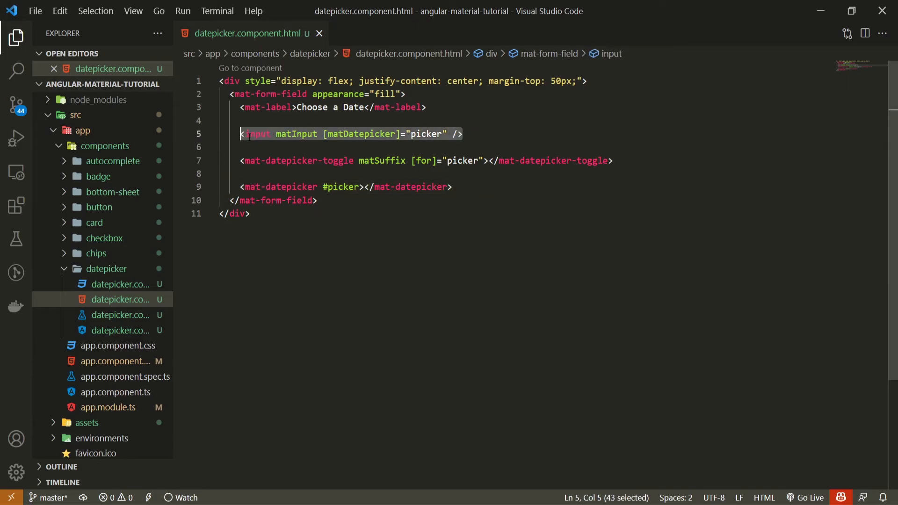
click(470, 133)
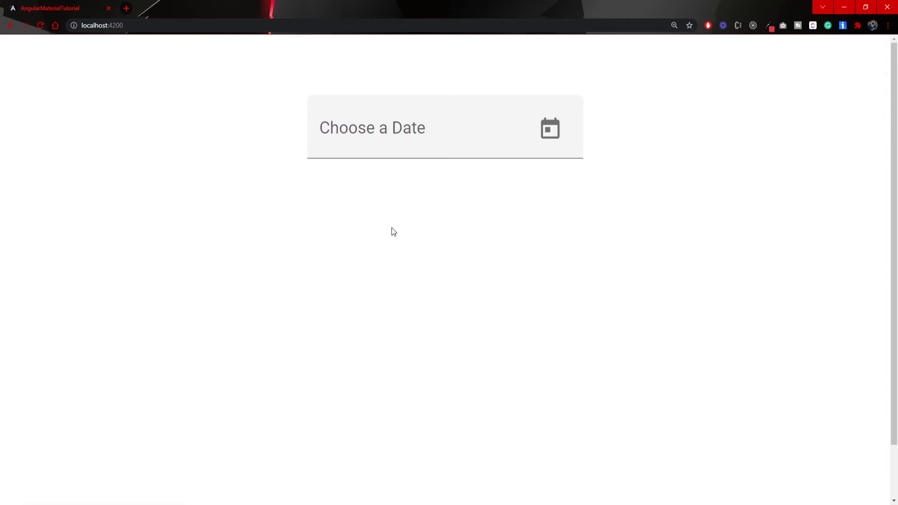
mouse_move(544, 168)
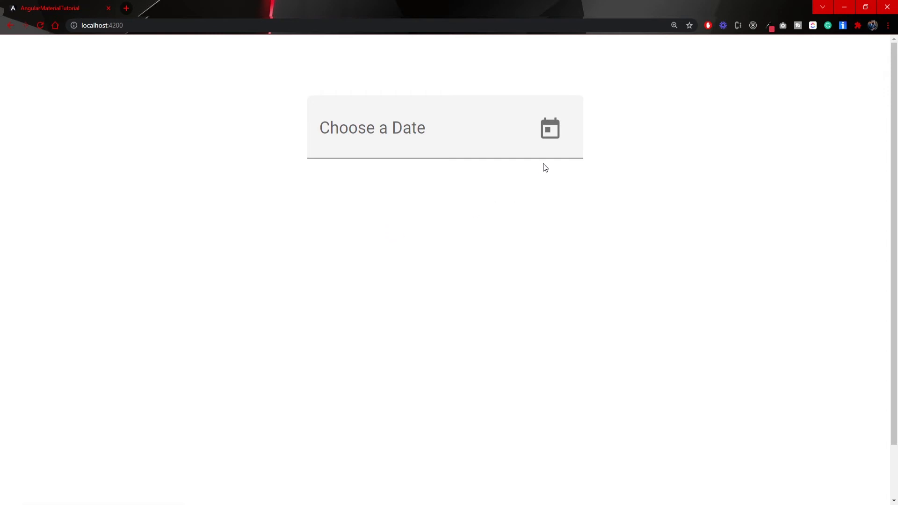
Pick November 2, 2021 in the new Choose a Date field so it shows 11/2/2021.
click(549, 128)
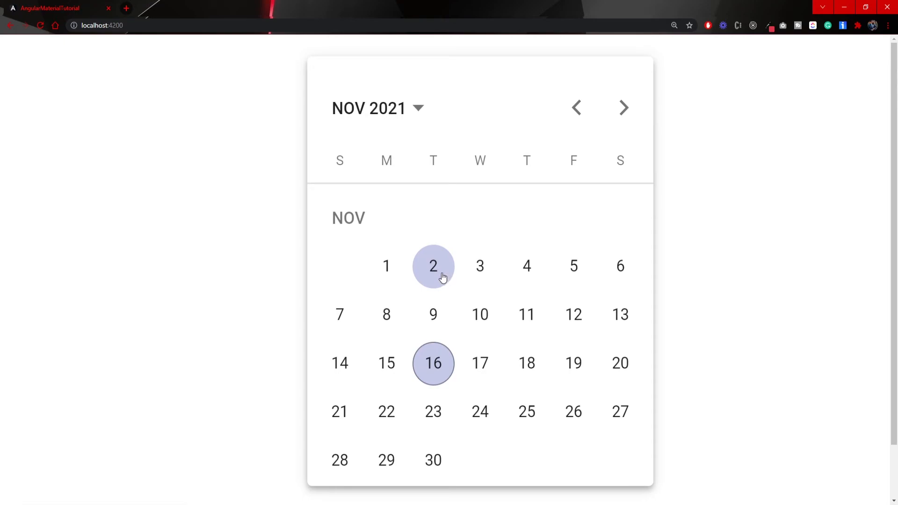
mouse_move(437, 274)
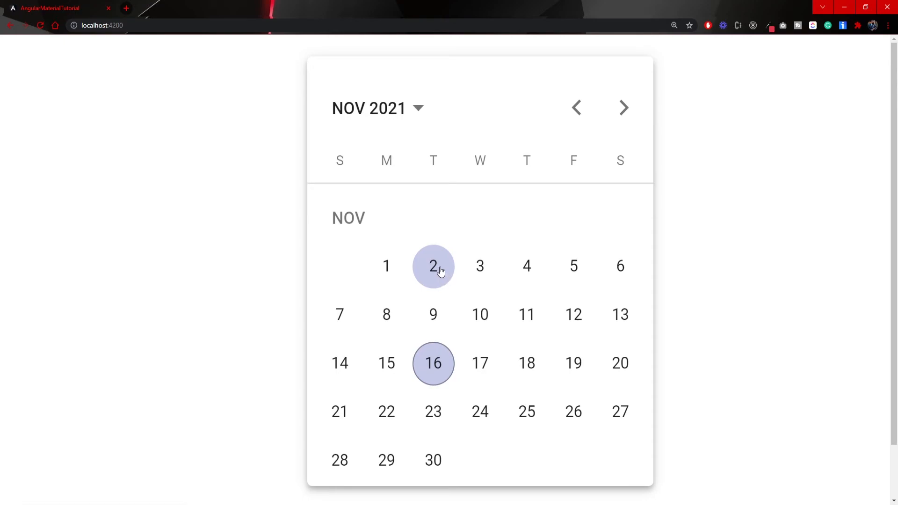
click(433, 265)
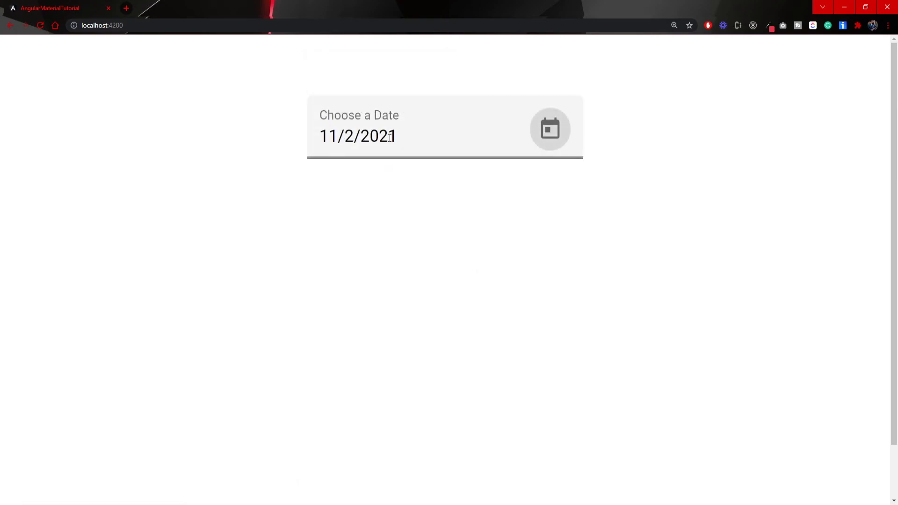
click(548, 129)
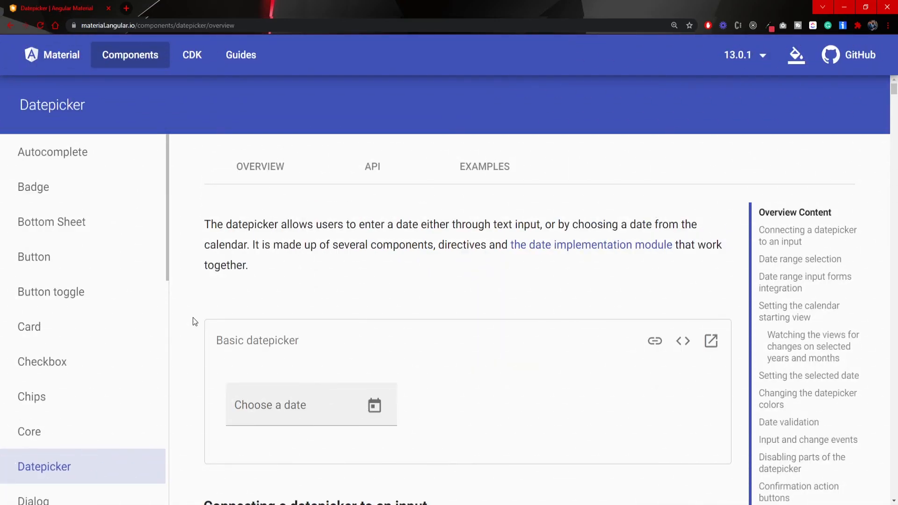
mouse_move(466, 173)
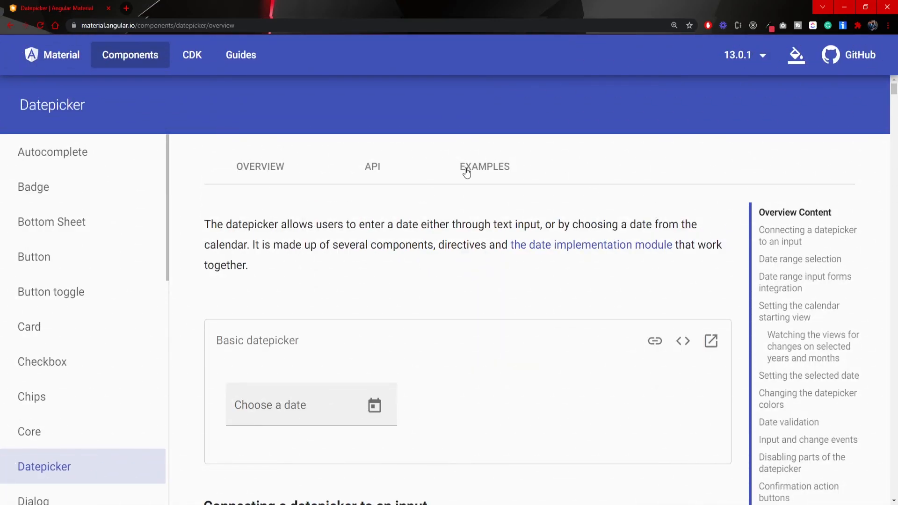
Browse the Datepicker docs Examples tab down to the disabled and change-events demos.
click(484, 167)
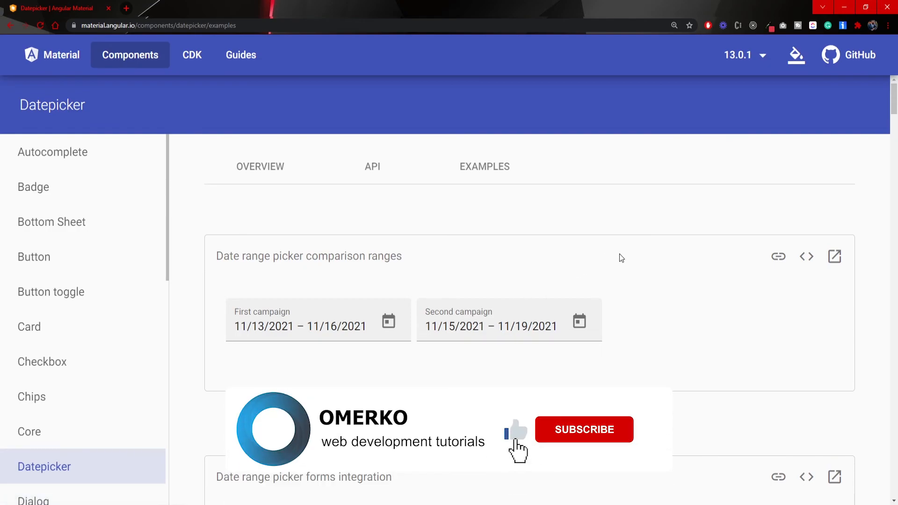
mouse_move(571, 443)
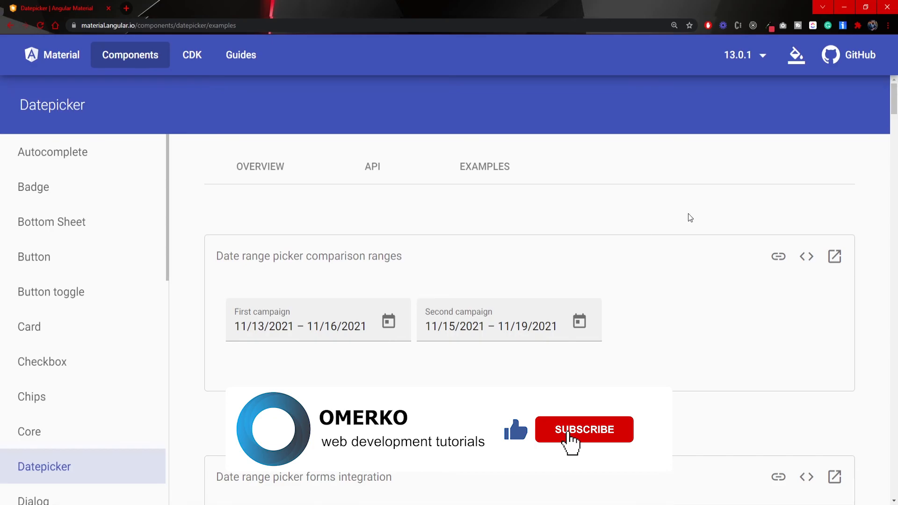
scroll(down, 3)
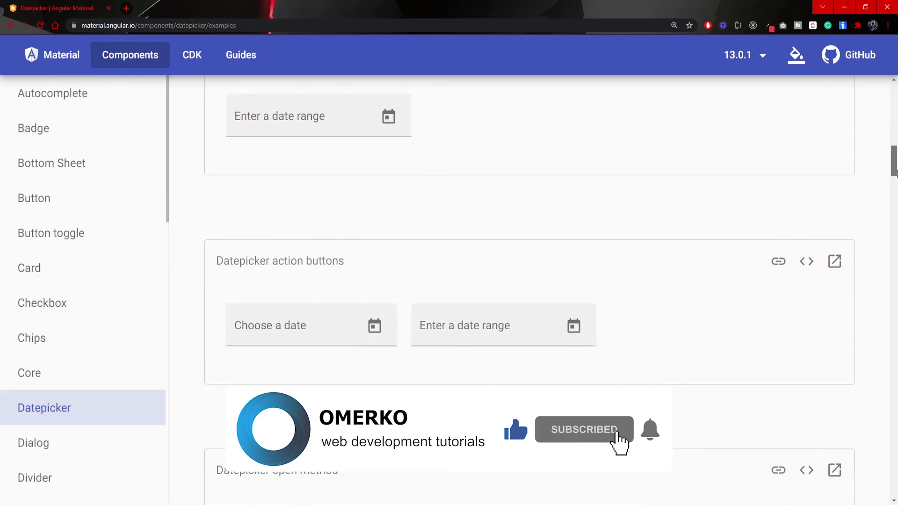
scroll(down, 3)
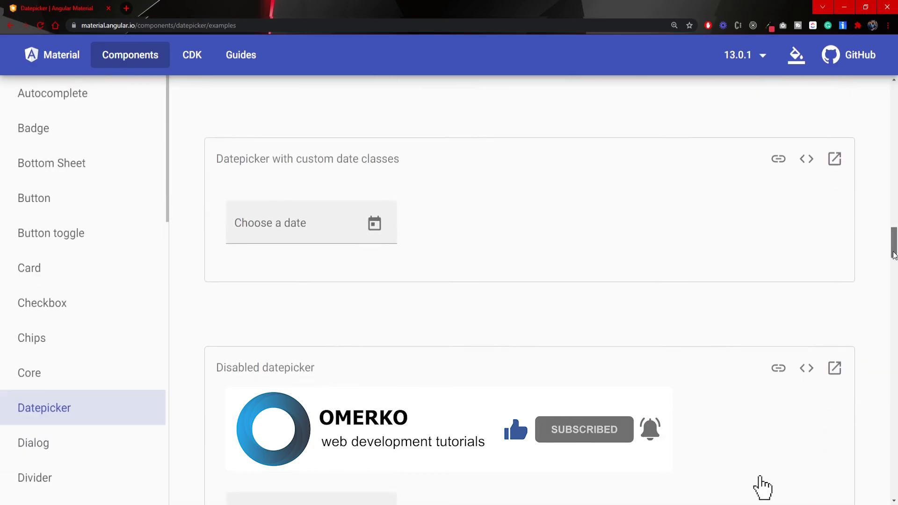
scroll(down, 3)
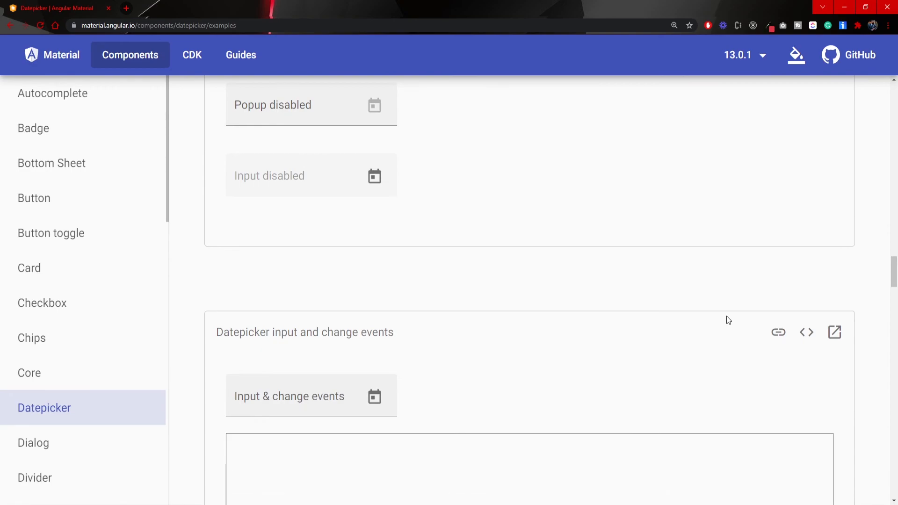